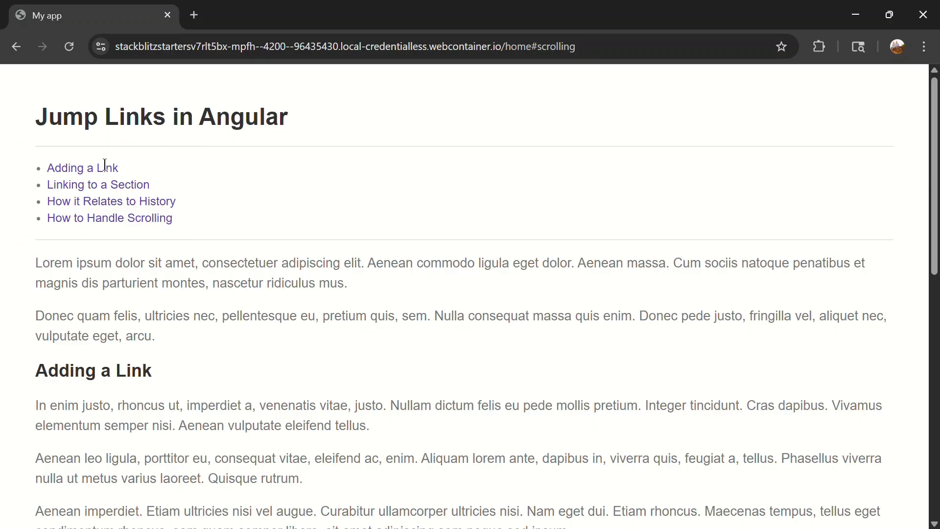
{"action": "mouse_move", "coordinate": [139, 182]}
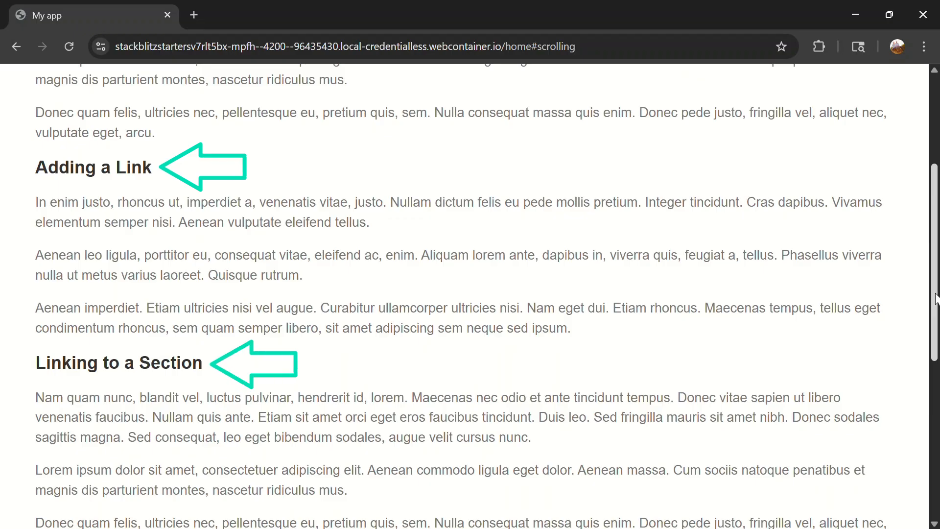
Scroll through the Jump Links in Angular preview to review its four section headings
{"action": "scroll", "scroll_direction": "down", "scroll_amount": 3}
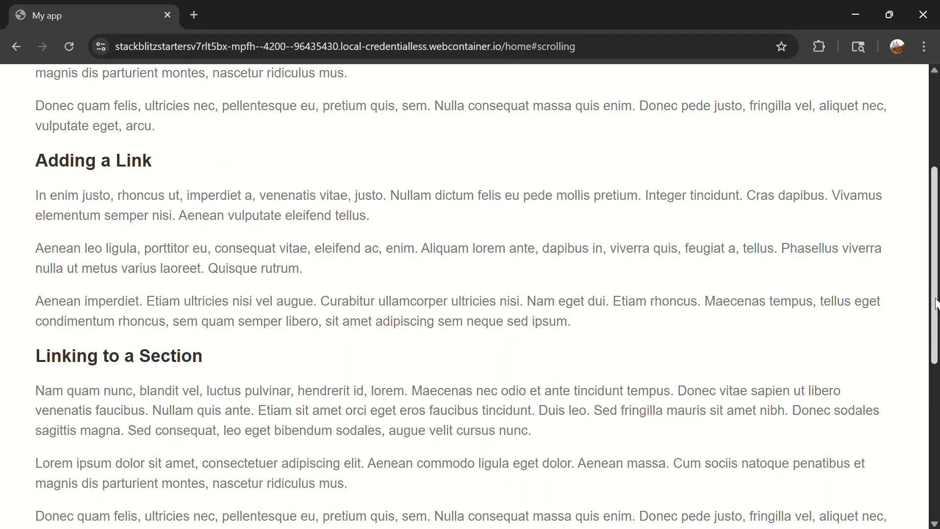
{"action": "scroll", "scroll_direction": "down", "scroll_amount": 3}
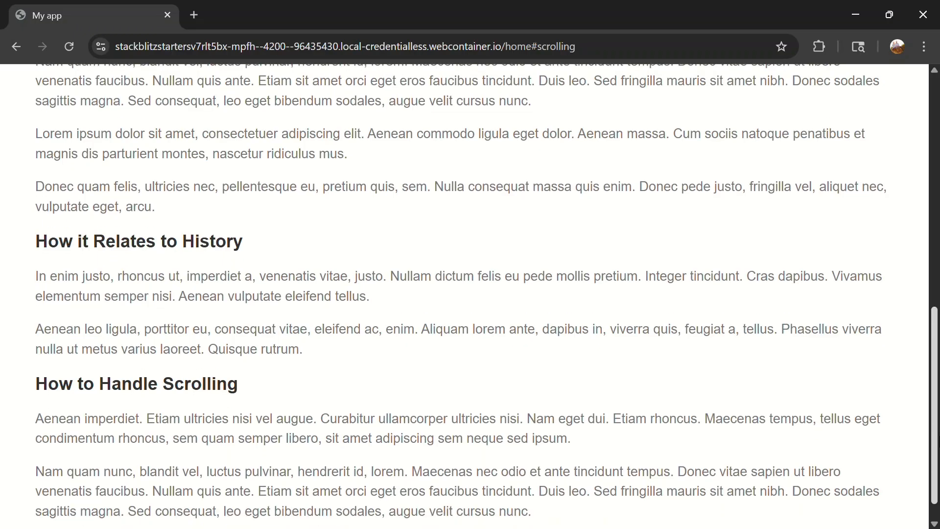
{"action": "scroll", "scroll_direction": "up", "scroll_amount": 3}
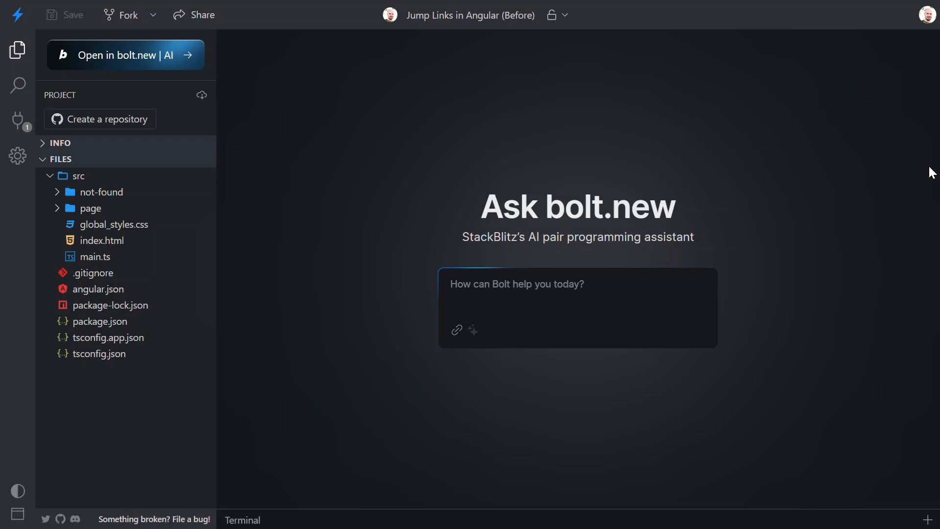
Open src/page/page.html and scroll through its link list and heading ids
{"action": "left_click", "coordinate": [90, 208]}
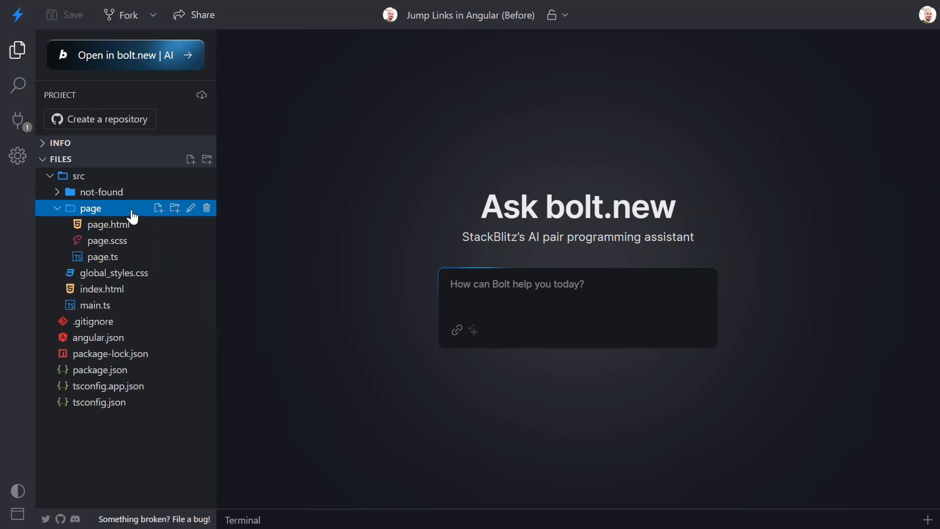
{"action": "left_click", "coordinate": [109, 224]}
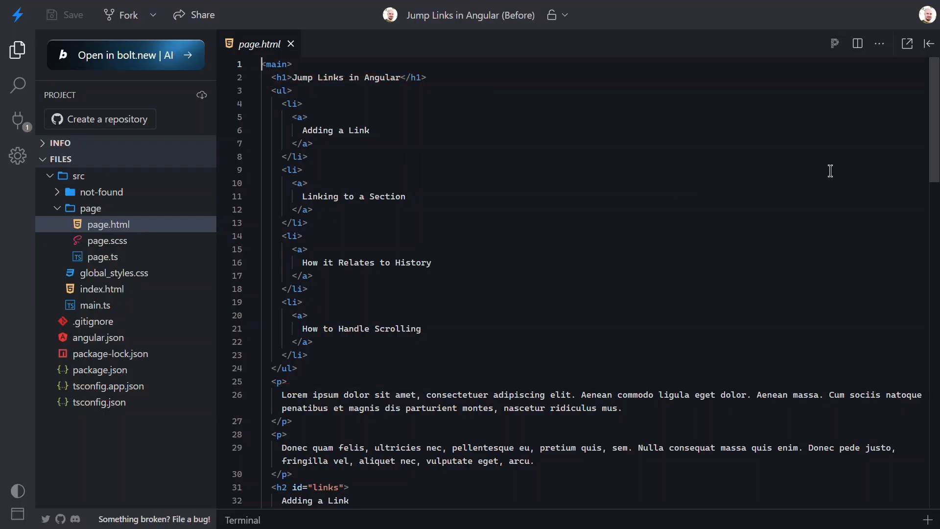
{"action": "scroll", "scroll_direction": "down", "scroll_amount": 3}
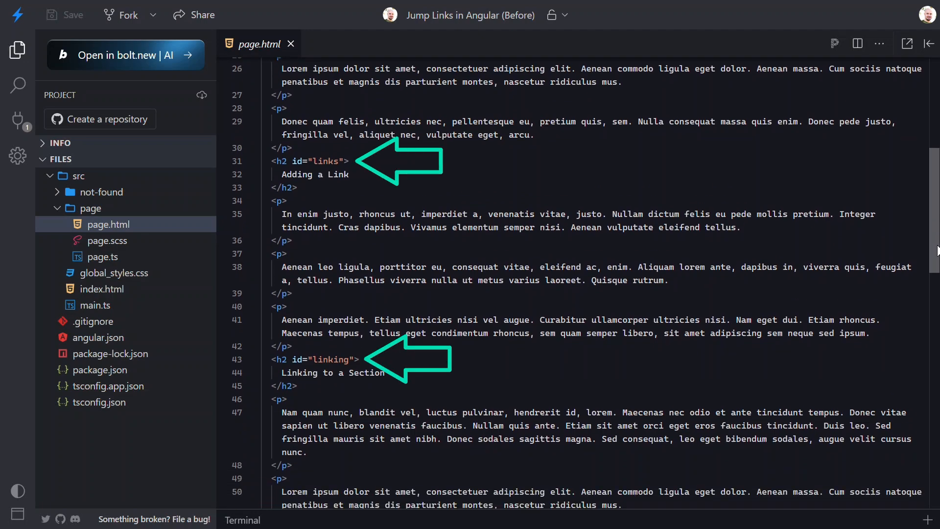
{"action": "scroll", "scroll_direction": "down", "scroll_amount": 3}
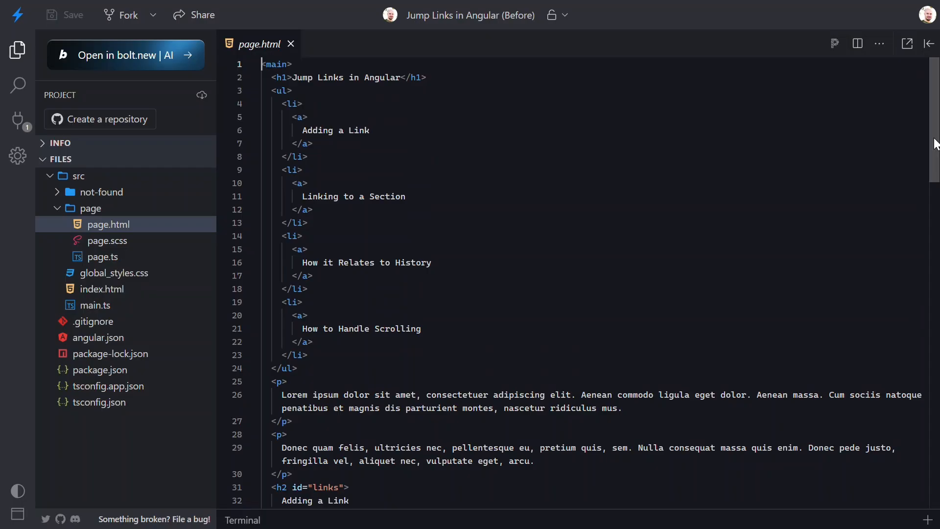
{"action": "mouse_move", "coordinate": [499, 217]}
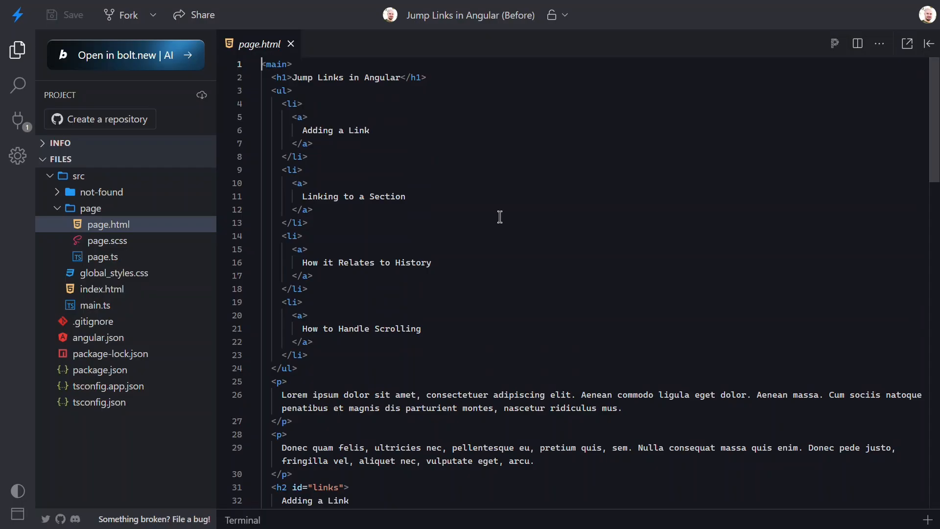
{"action": "left_click", "coordinate": [102, 256]}
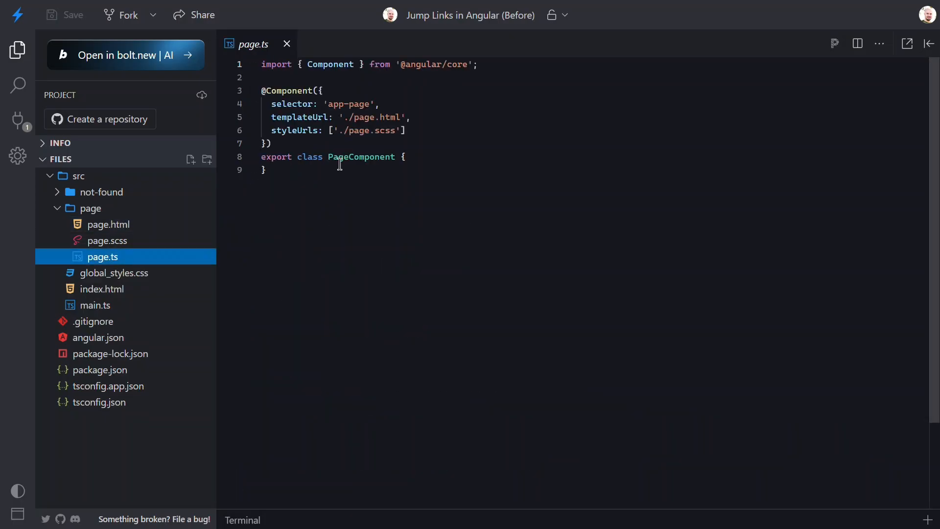
{"action": "type", "text": "imports"}
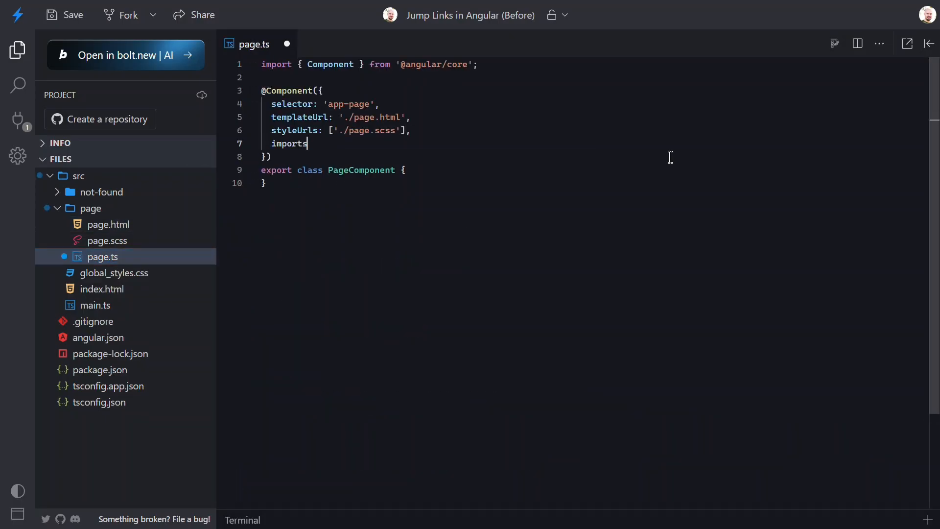
{"action": "type", "text": ": []"}
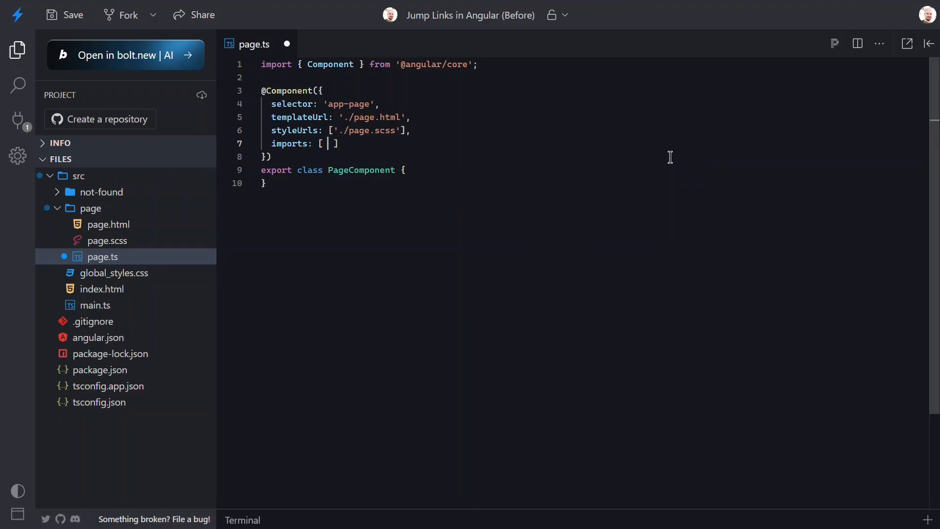
{"action": "type", "text": "RouterLink"}
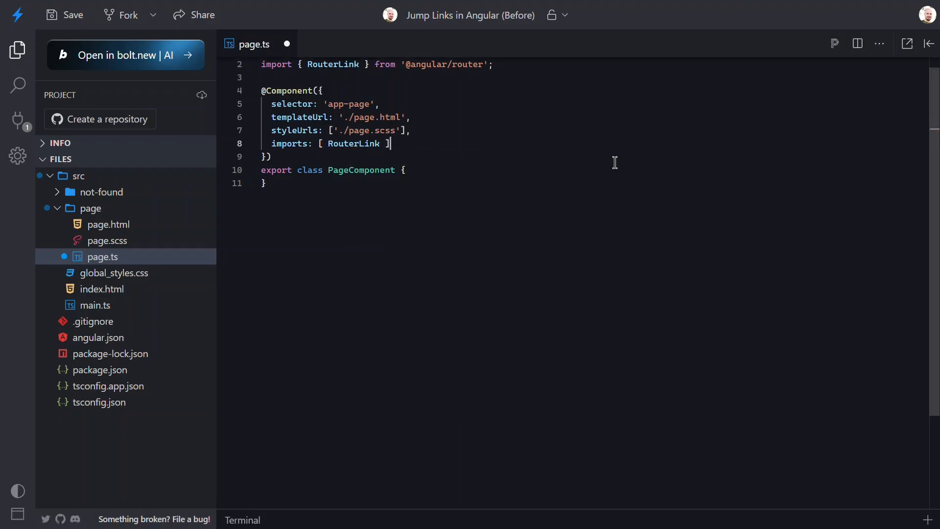
{"action": "left_click", "coordinate": [108, 225]}
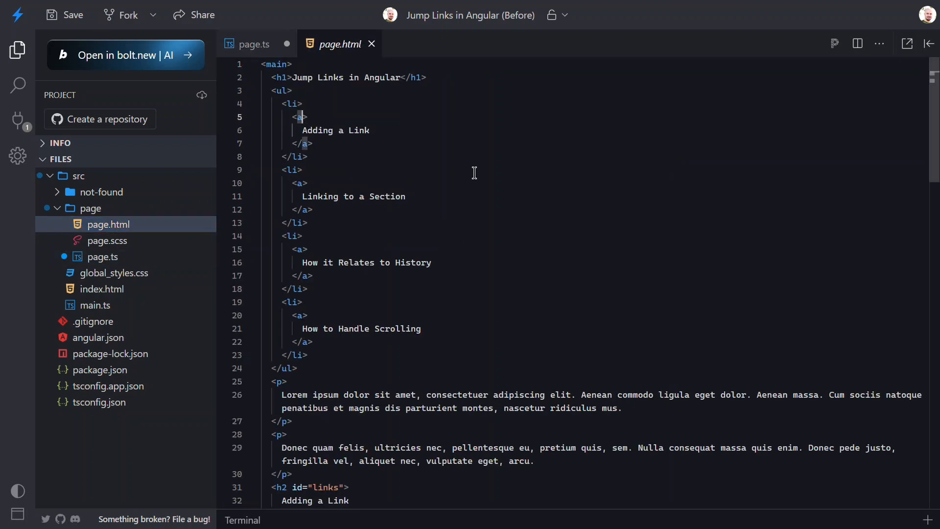
Give the first link an empty routerLink="" attribute
{"action": "type", "text": "routerLink="}
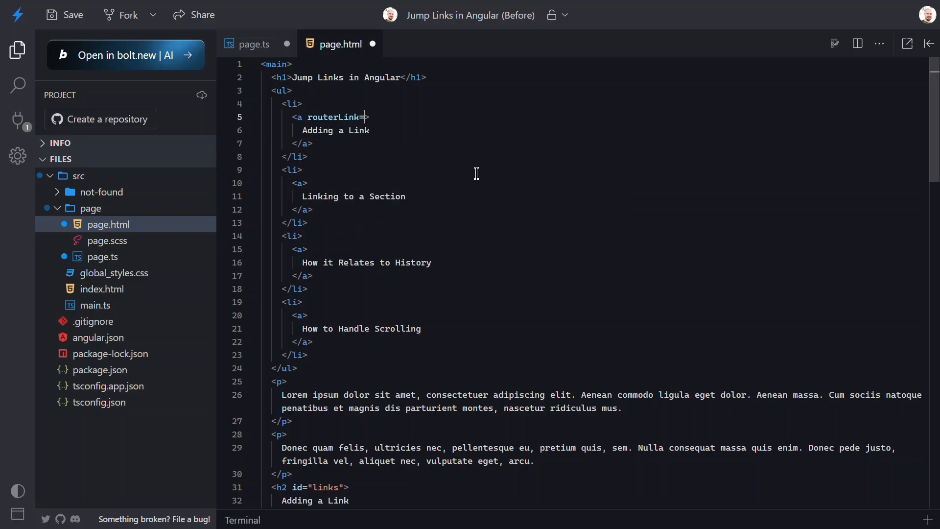
{"action": "type", "text": "=\"\""}
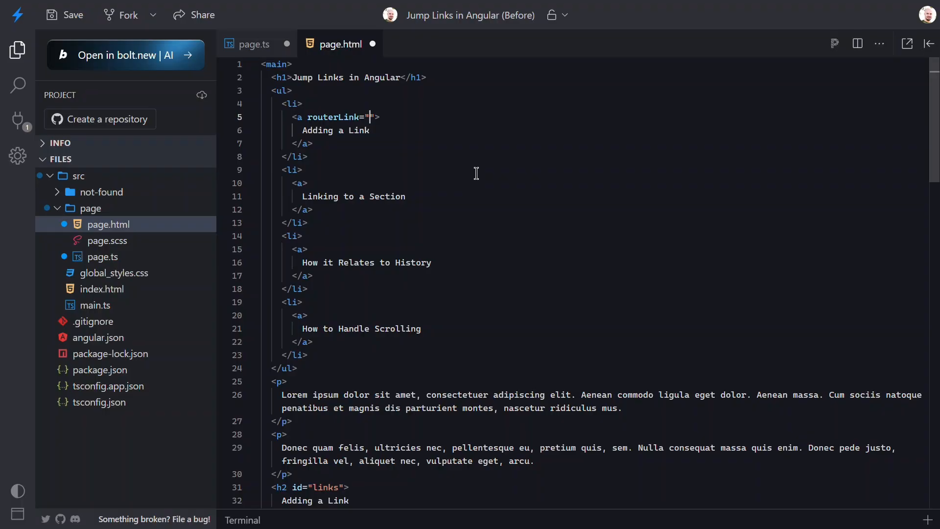
{"action": "type", "text": "about"}
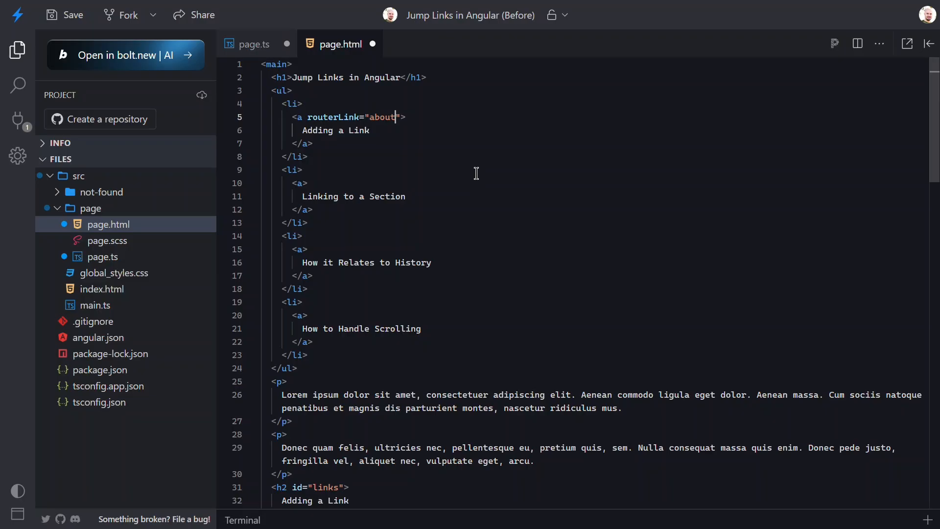
{"action": "double_click", "coordinate": [382, 117]}
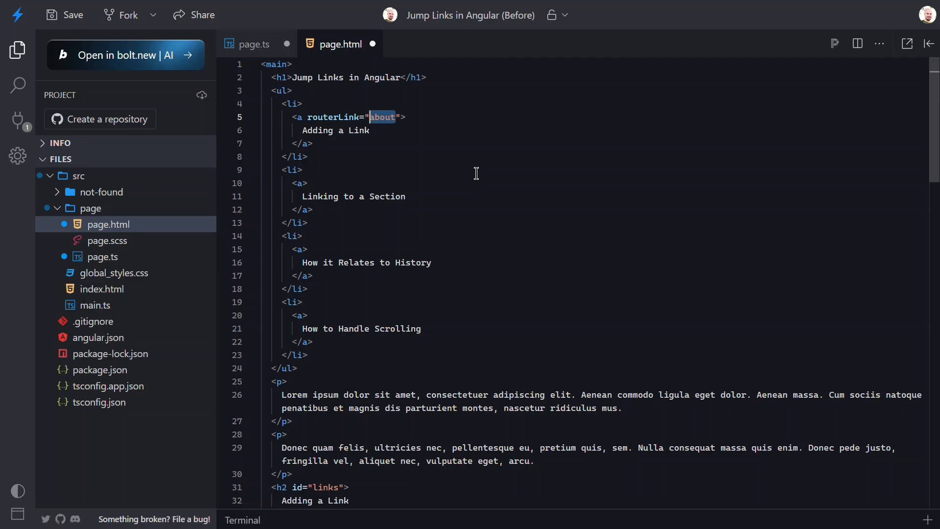
{"action": "key", "text": "Backspace"}
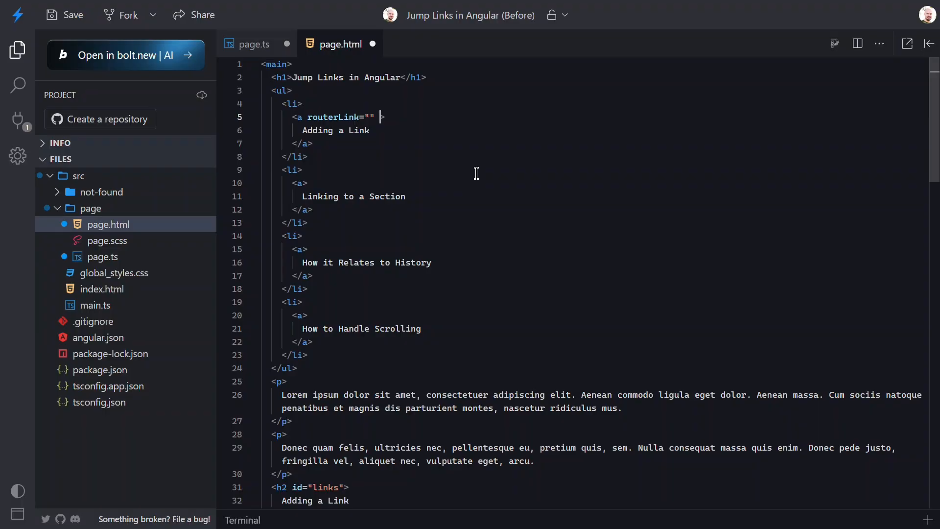
Add fragment="links" to the first link
{"action": "type", "text": "fragment"}
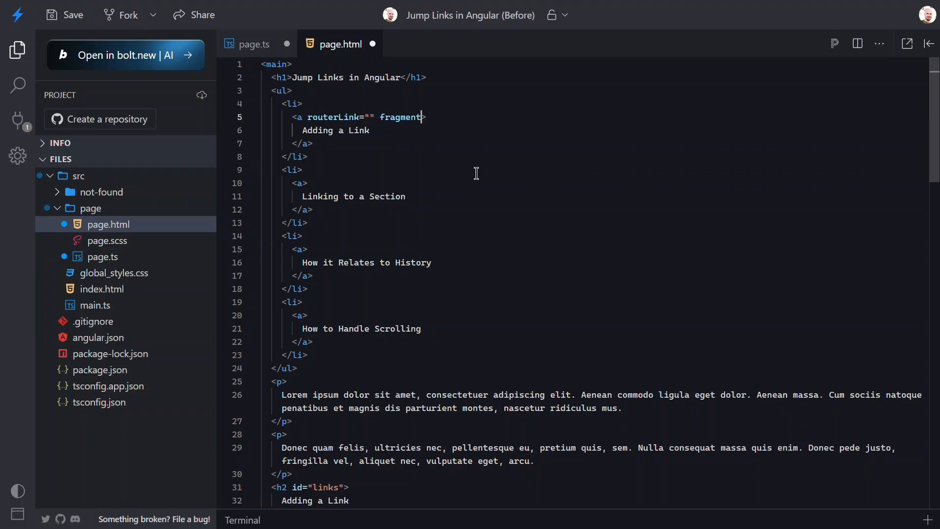
{"action": "type", "text": "=\"\""}
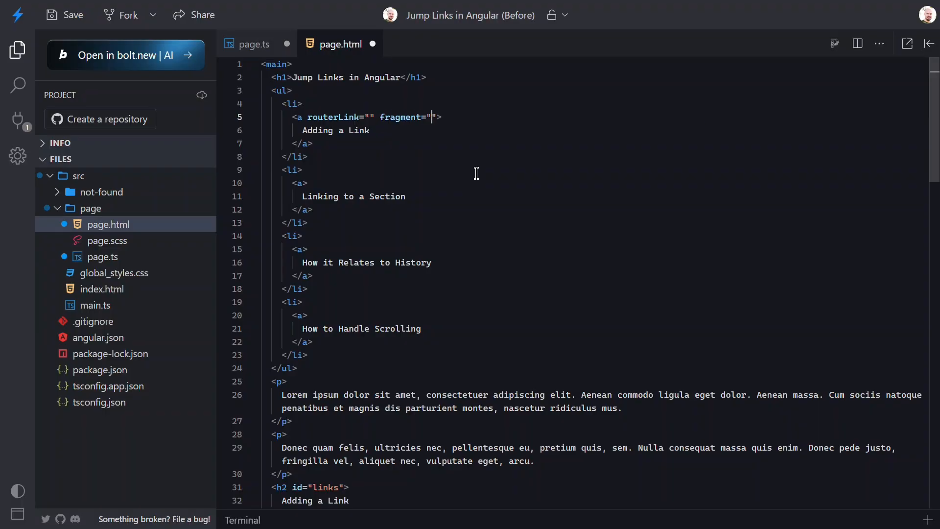
{"action": "type", "text": "link"}
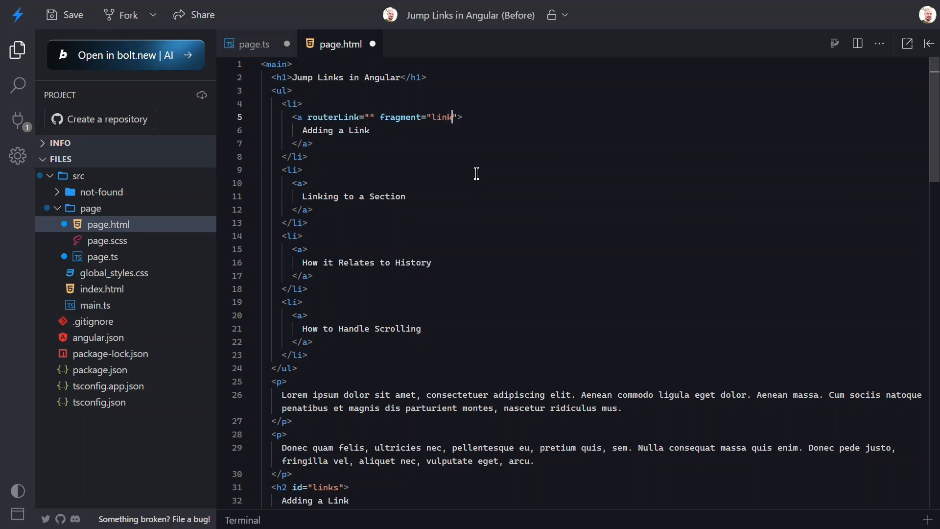
{"action": "type", "text": "s"}
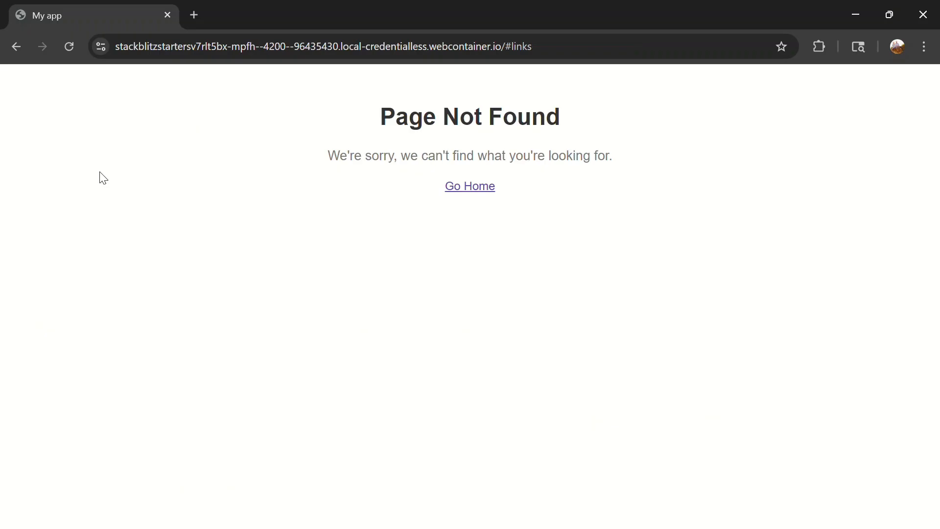
{"action": "mouse_move", "coordinate": [166, 181]}
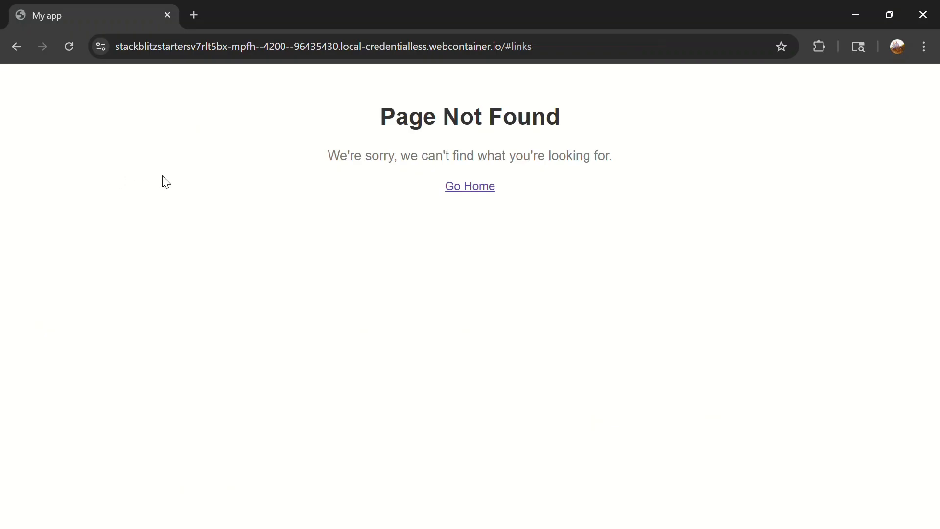
Follow Adding a Link in the preview and observe Page Not Found at /#links
{"action": "left_click", "coordinate": [469, 186]}
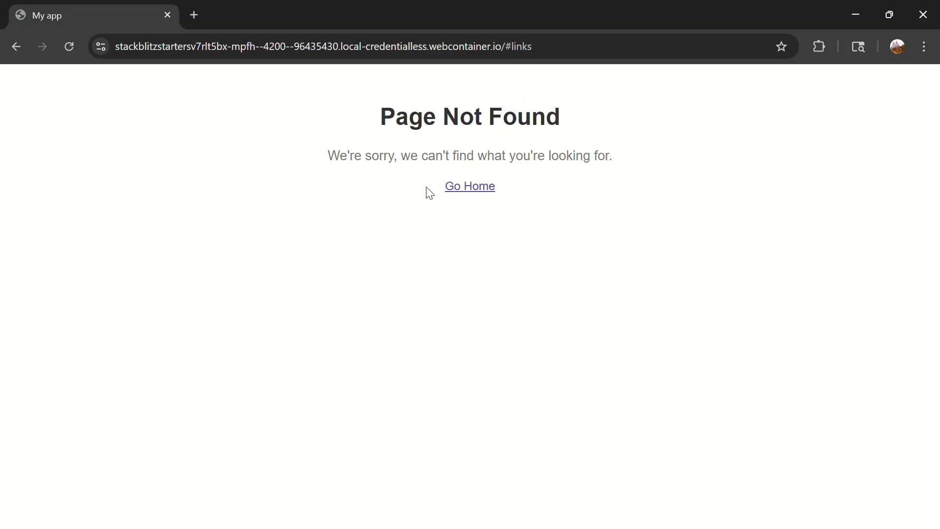
{"action": "left_click", "coordinate": [470, 186]}
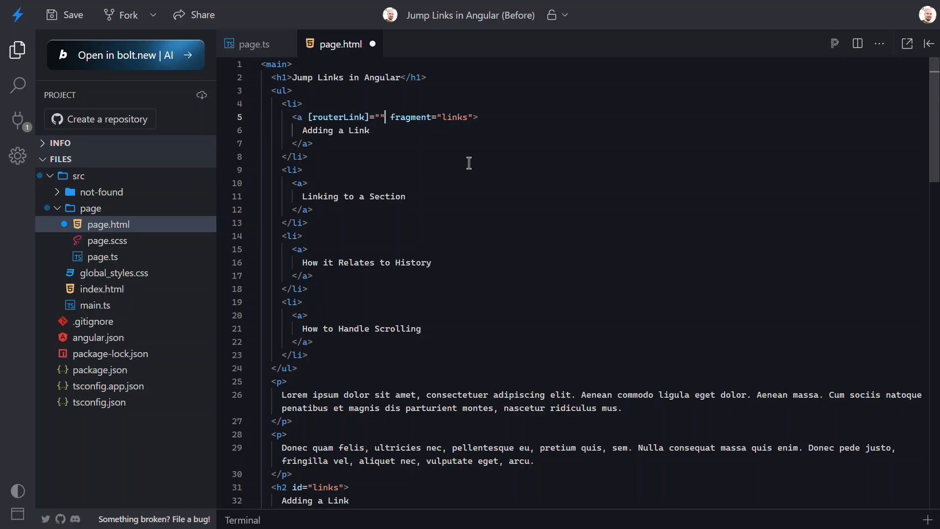
Bind [routerLink]="[]" and add linking, history and scrolling fragments to the remaining links
{"action": "type", "text": "[]"}
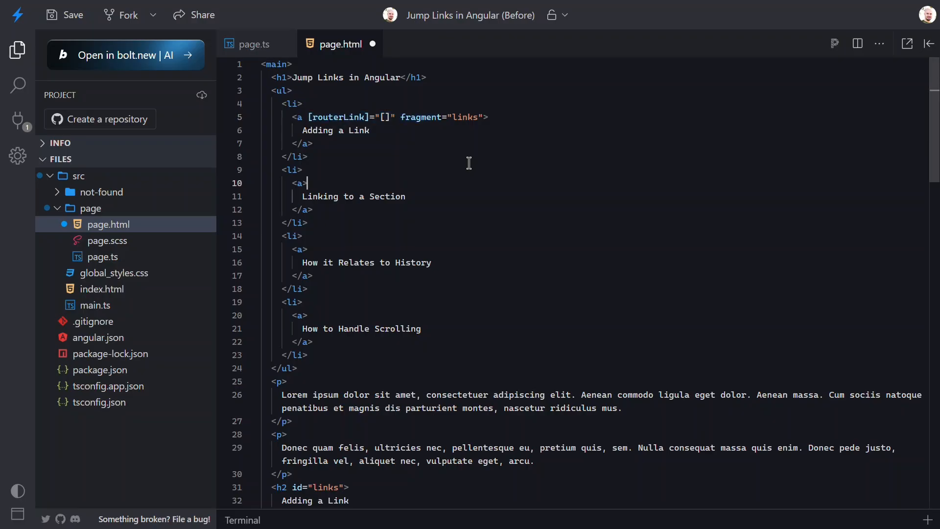
{"action": "type", "text": "[routerLink]=\"[]\" fragment=\"linking\""}
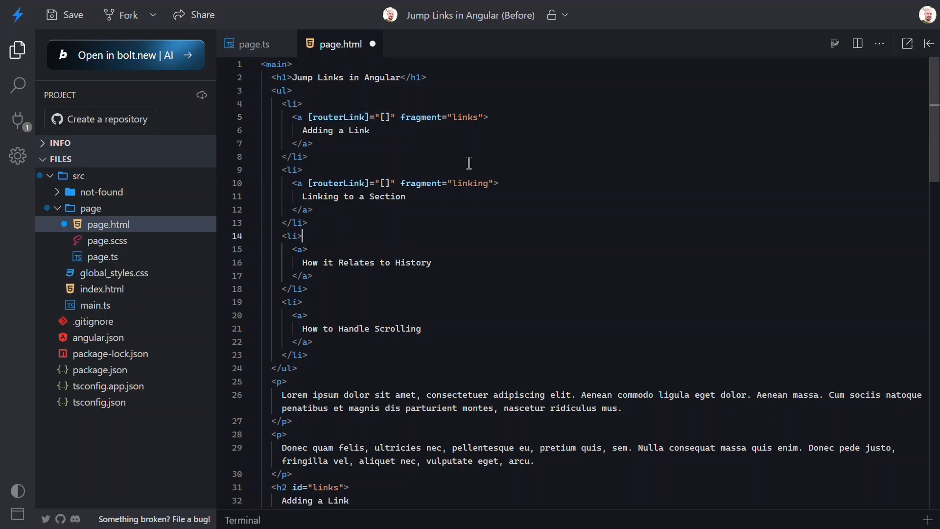
{"action": "type", "text": "[routerLink]=\"[]\" fragment=\"history\""}
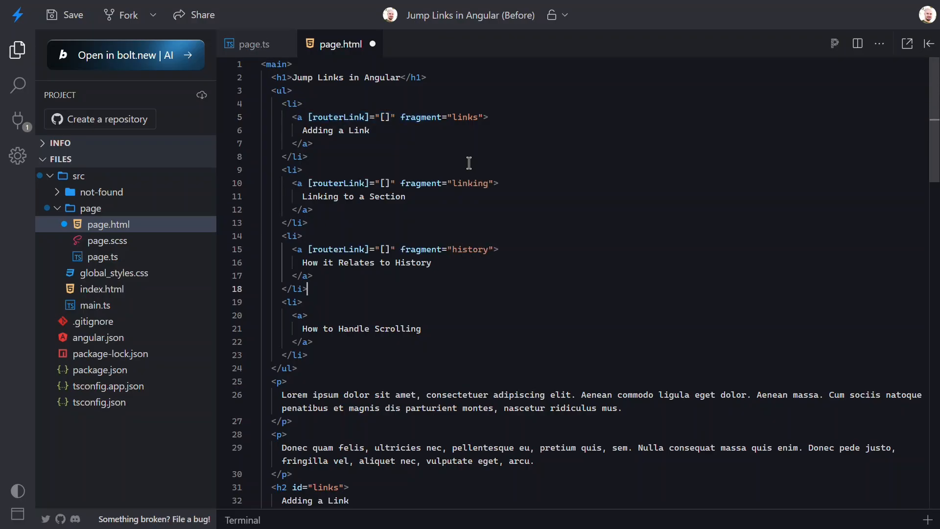
{"action": "type", "text": "[routerLink]=\"[]\" fragment=\"scrolling\""}
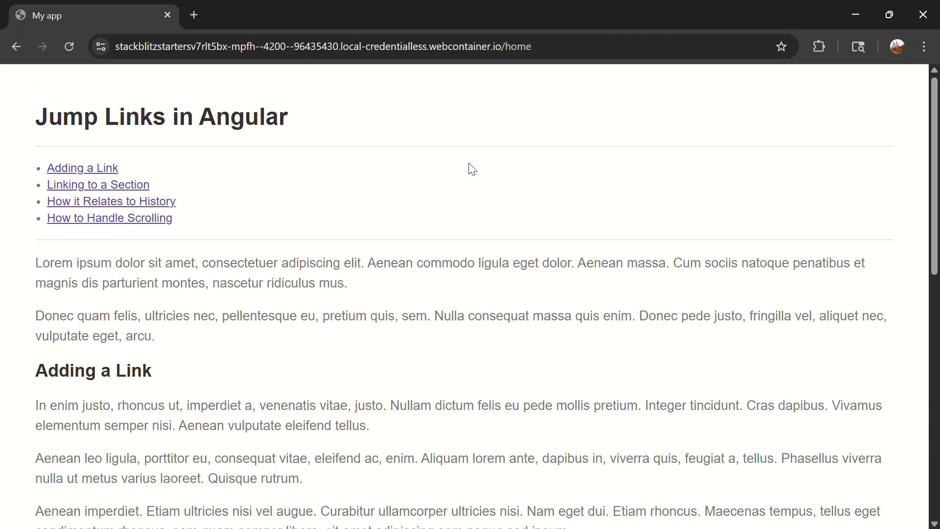
Try the Adding a Link, History and other contents links, watching the URL fragment change
{"action": "left_click", "coordinate": [82, 168]}
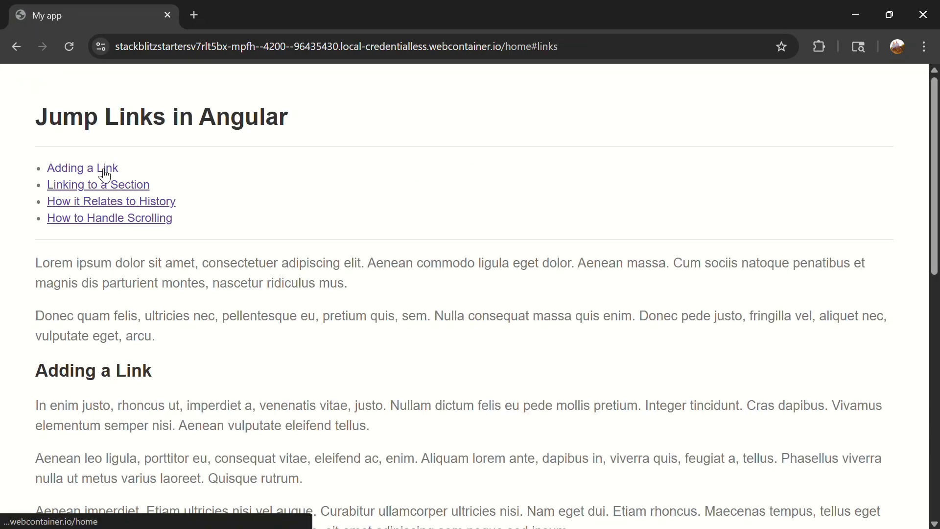
{"action": "left_click", "coordinate": [98, 184]}
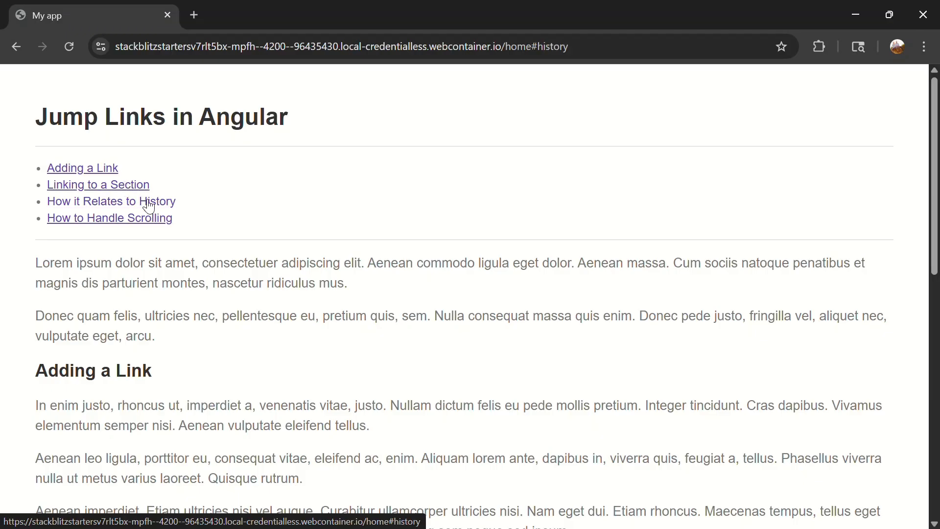
{"action": "left_click", "coordinate": [109, 217]}
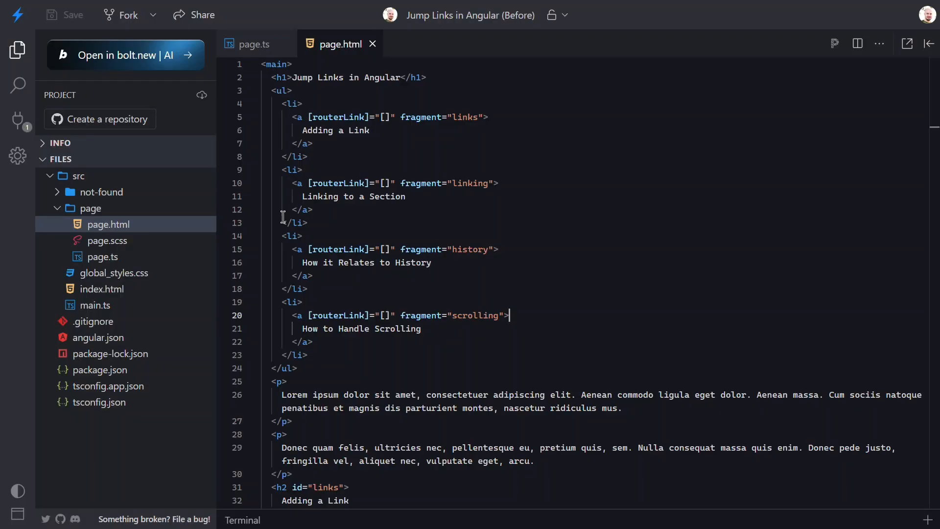
In main.ts, add withInMemoryScrolling({ anchorScrolling: 'enabled' }) to provideRouter, importing it
{"action": "left_click", "coordinate": [94, 305]}
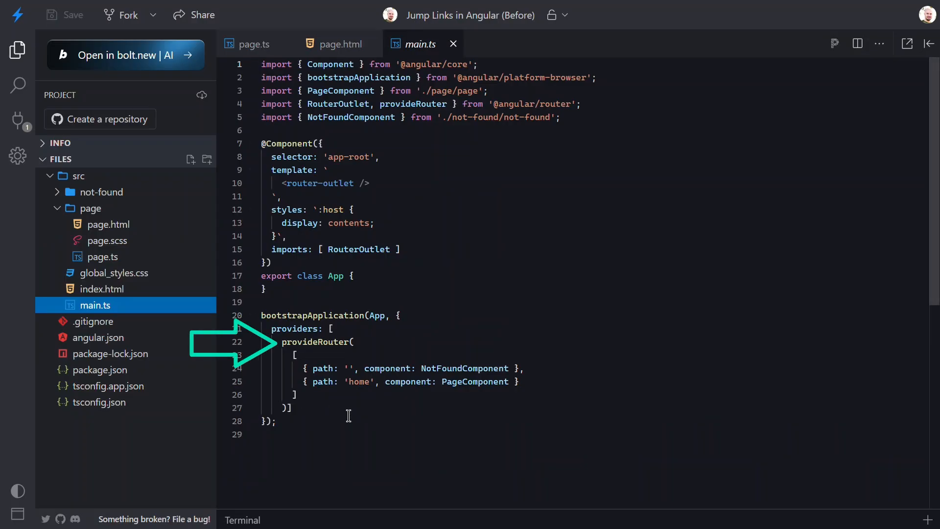
{"action": "left_click", "coordinate": [293, 395]}
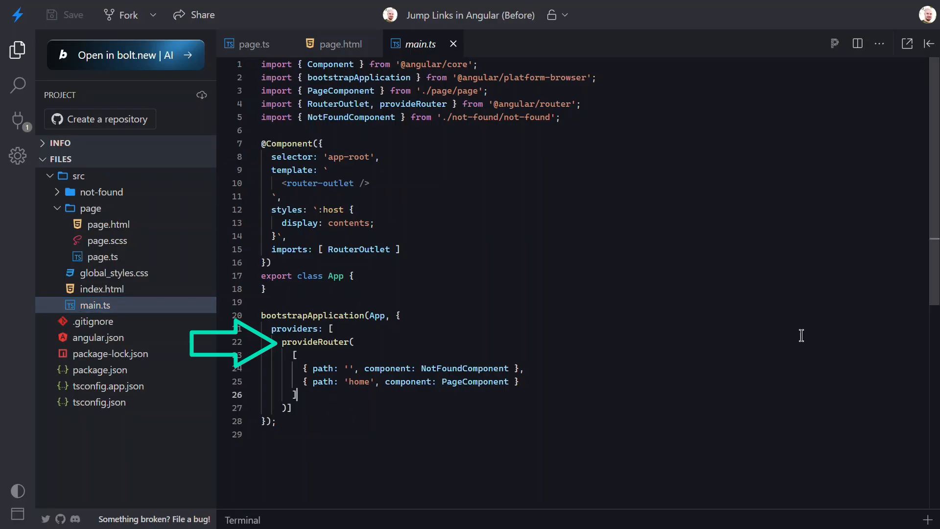
{"action": "type", "text": "withInMemoryScrolling"}
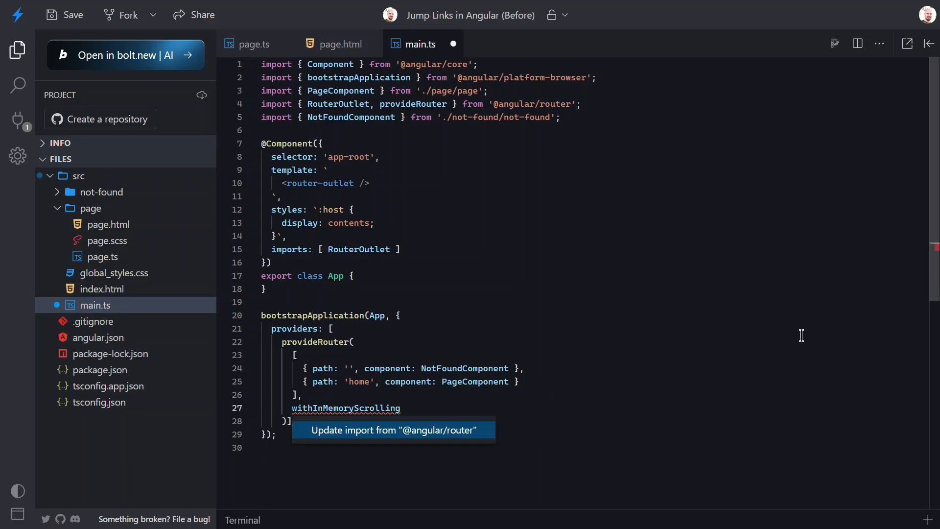
{"action": "left_click", "coordinate": [393, 430]}
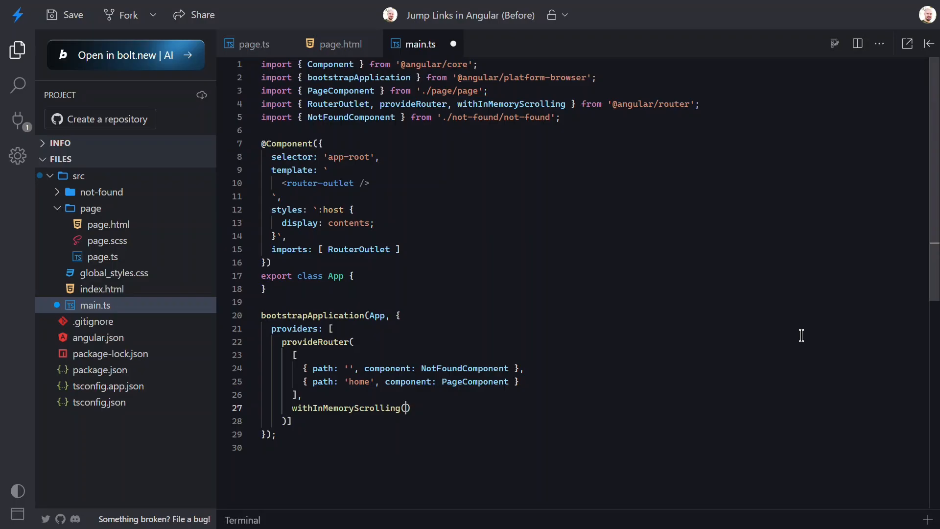
{"action": "type", "text": "{ }"}
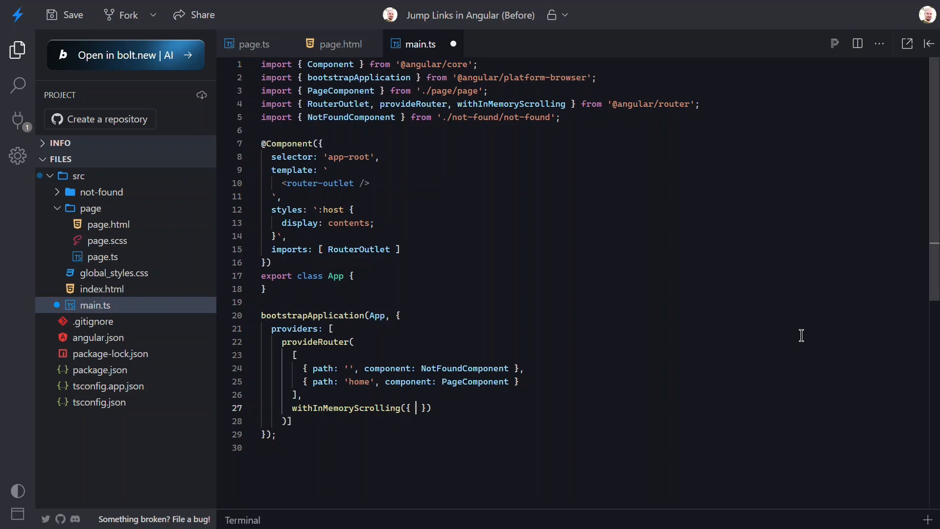
{"action": "type", "text": "anchorScrolling: '"}
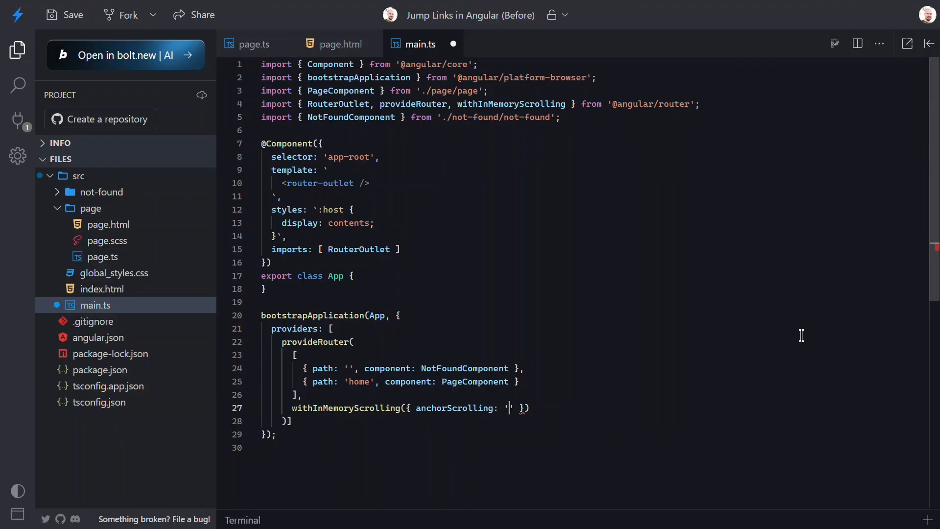
{"action": "type", "text": "enabled"}
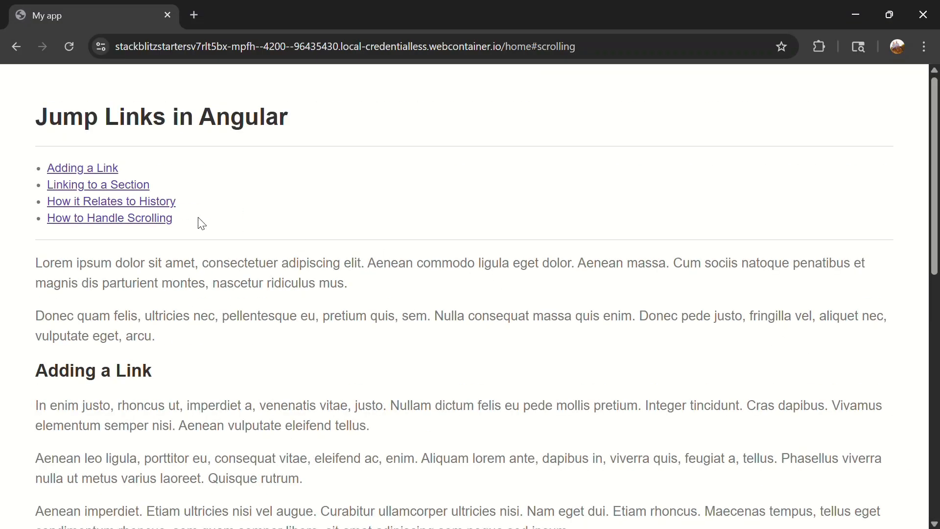
Jump to How to Handle Scrolling, go Back to the previous section, then jump again
{"action": "left_click", "coordinate": [98, 184]}
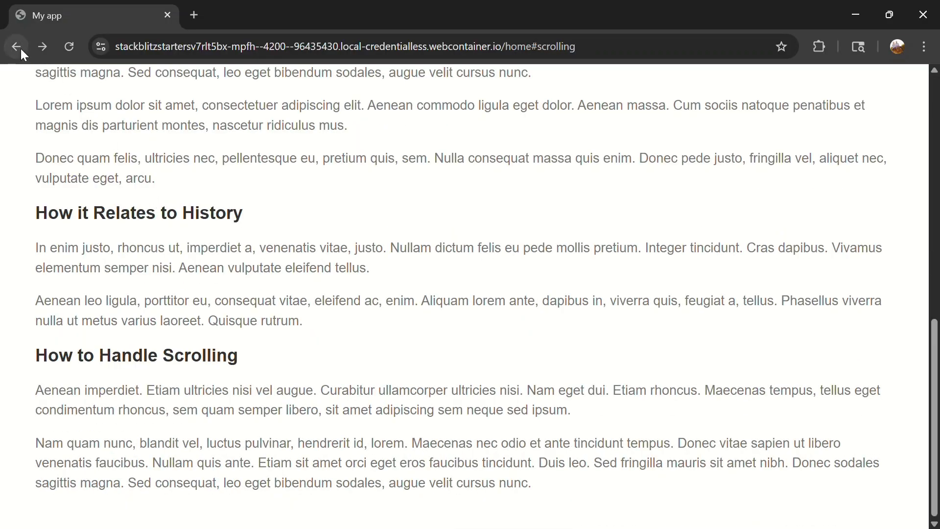
{"action": "left_click", "coordinate": [16, 47]}
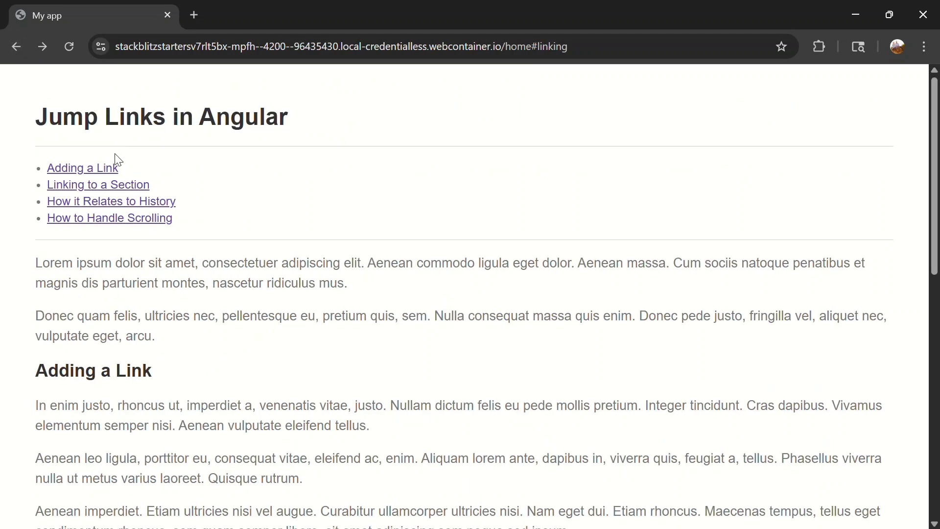
{"action": "left_click", "coordinate": [98, 185]}
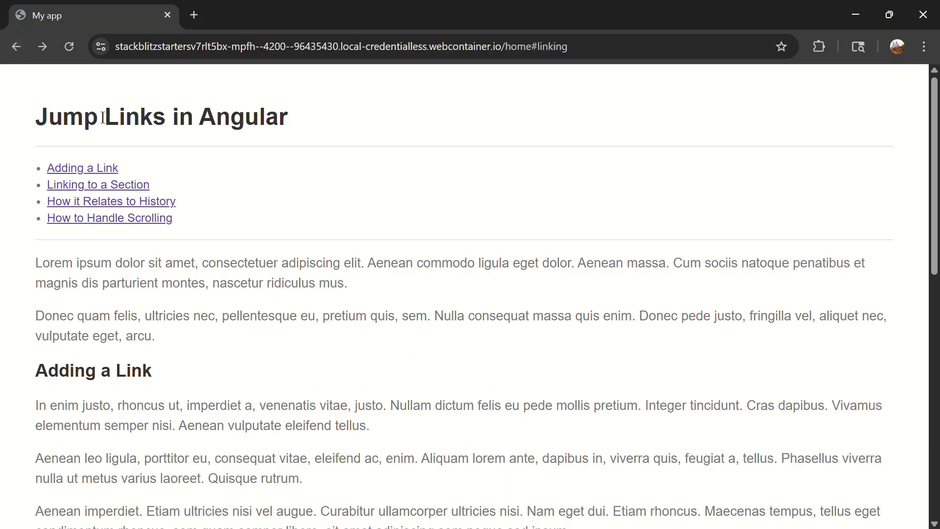
{"action": "scroll", "scroll_direction": "down", "scroll_amount": 3}
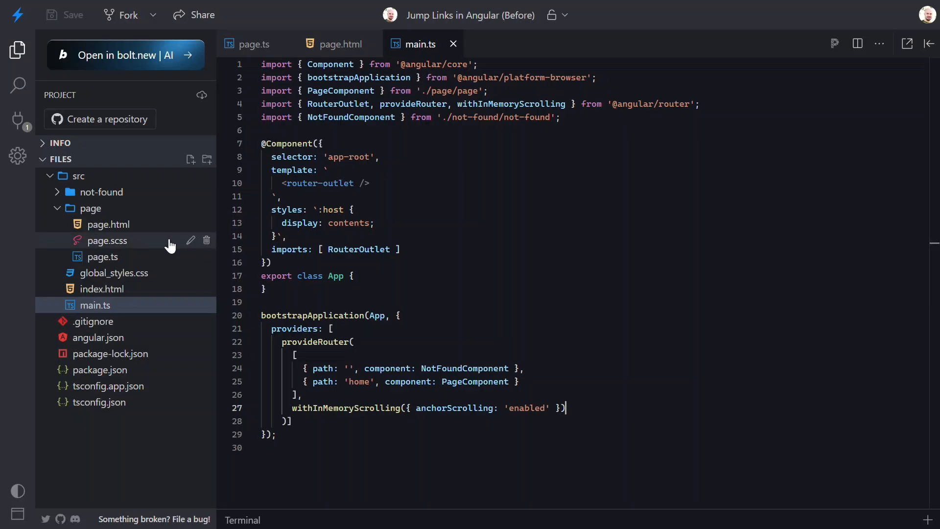
Add scroll-behavior: smooth to the html rule in global_styles.css
{"action": "left_click", "coordinate": [112, 272]}
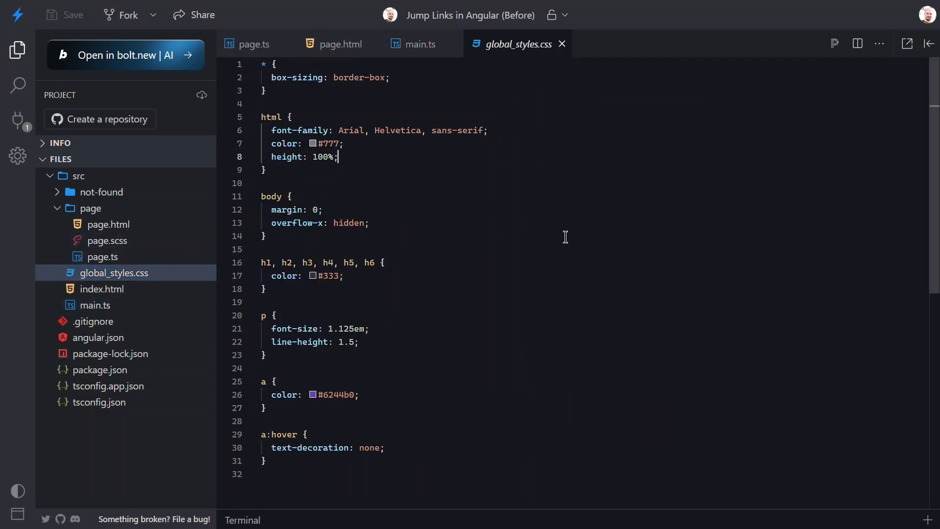
{"action": "type", "text": "scroll-behavior: ;"}
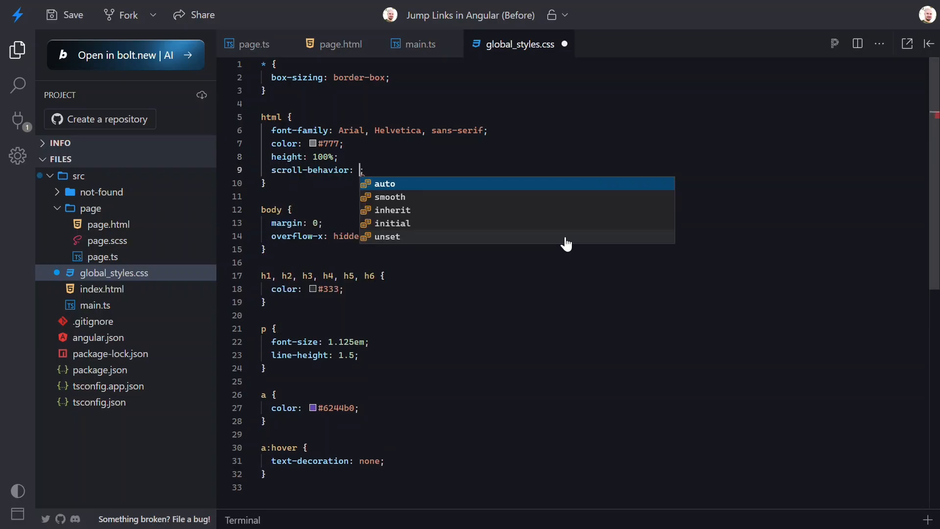
{"action": "type", "text": "smooth"}
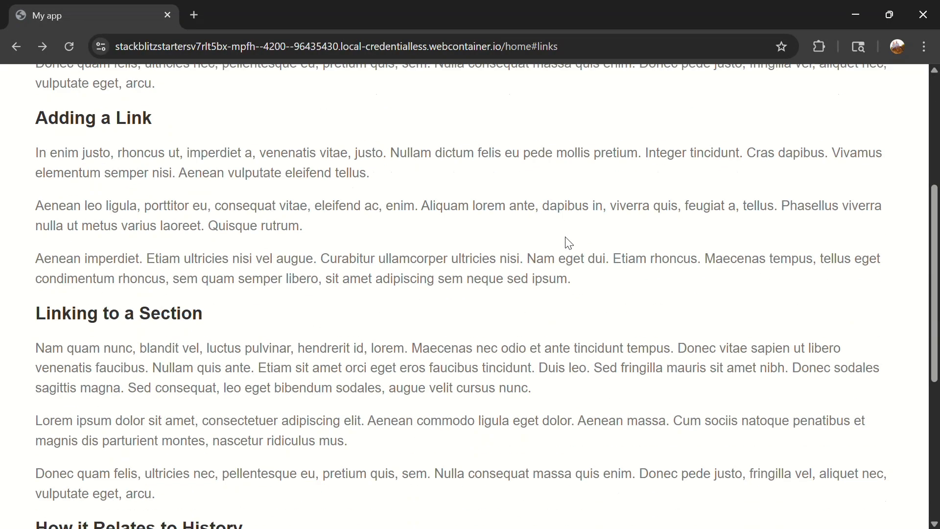
Jump between the page top and the How it Relates to History section, confirming smooth scrolling both ways
{"action": "left_click", "coordinate": [16, 47]}
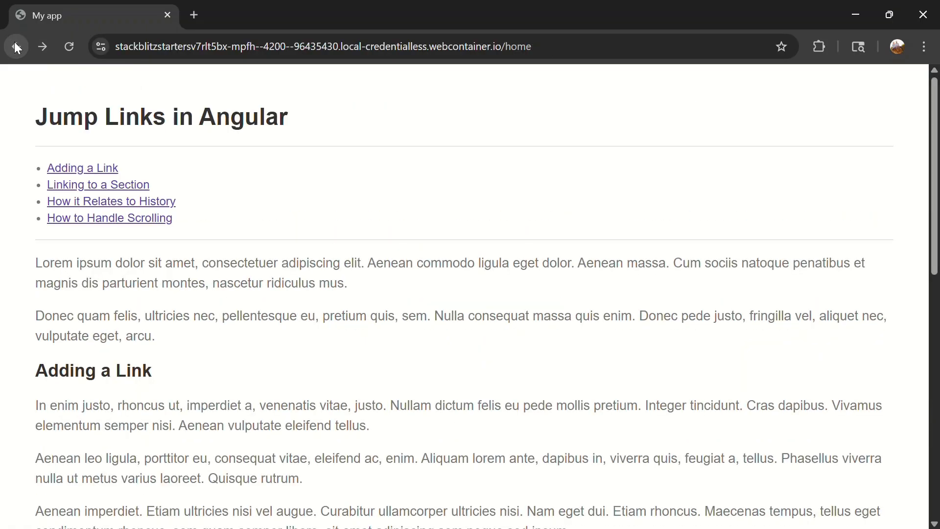
{"action": "left_click", "coordinate": [111, 200]}
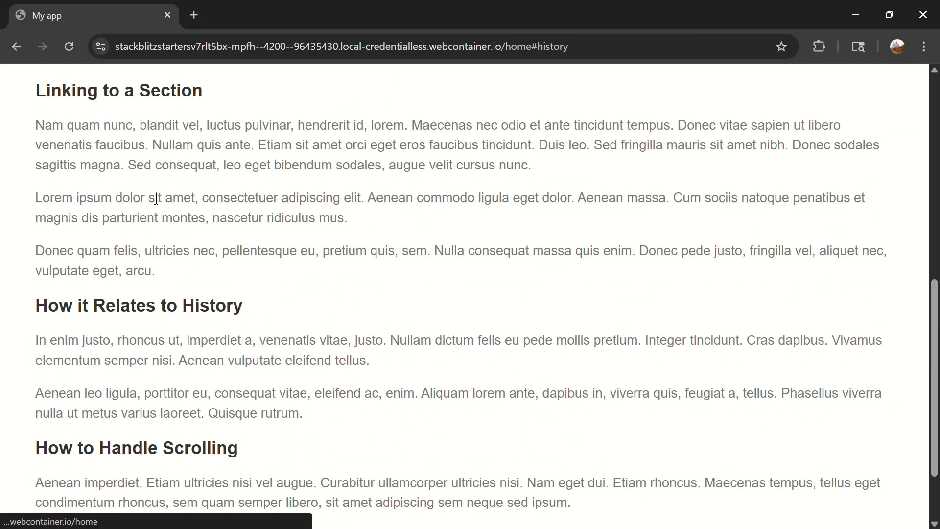
{"action": "scroll", "scroll_direction": "down", "scroll_amount": 3}
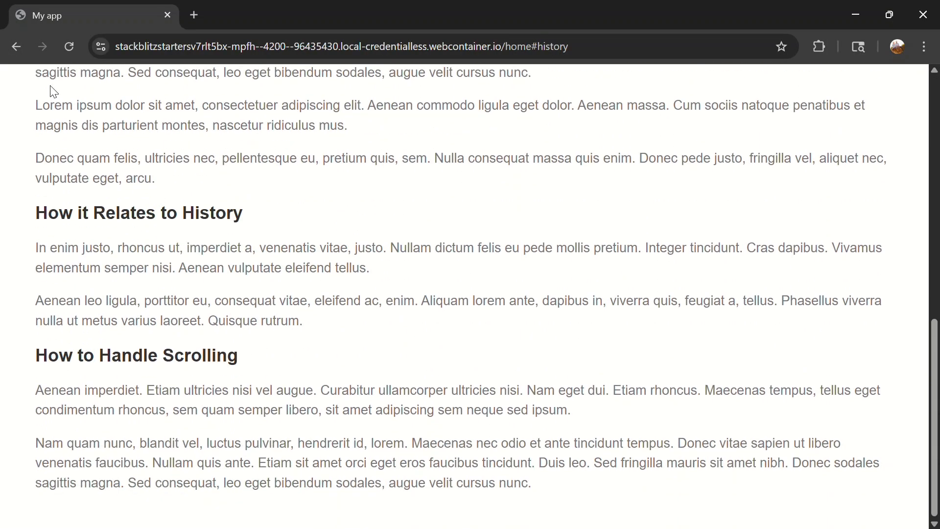
{"action": "left_click", "coordinate": [16, 47]}
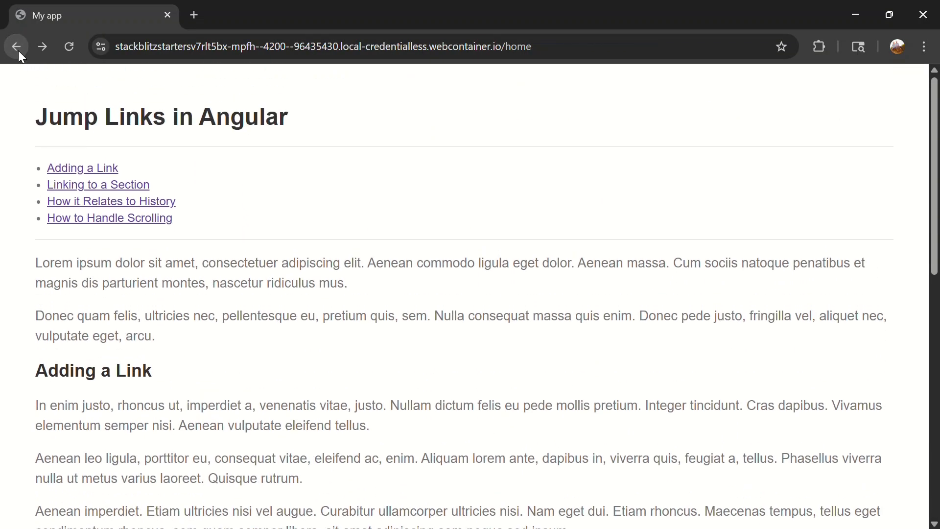
{"action": "left_click", "coordinate": [111, 201]}
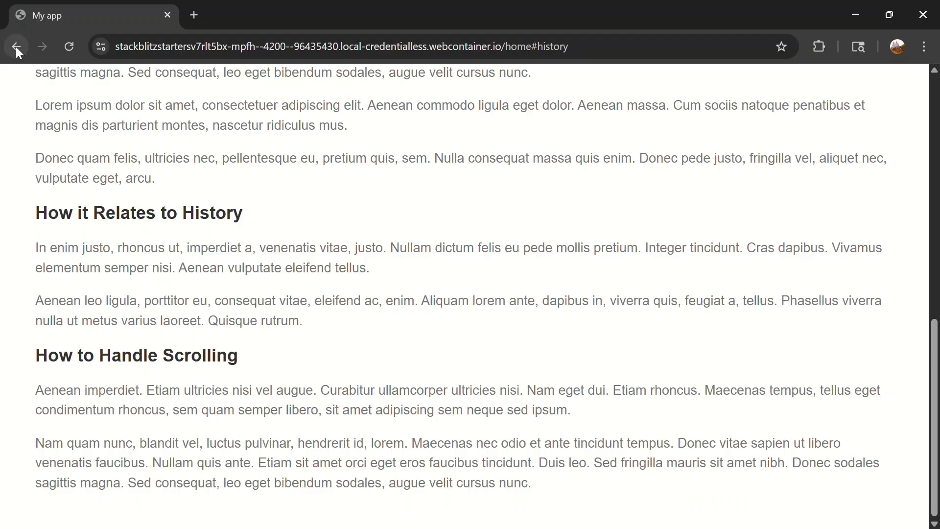
Glide from the top to the How to Handle Scrolling section and back to the top
{"action": "left_click", "coordinate": [16, 47]}
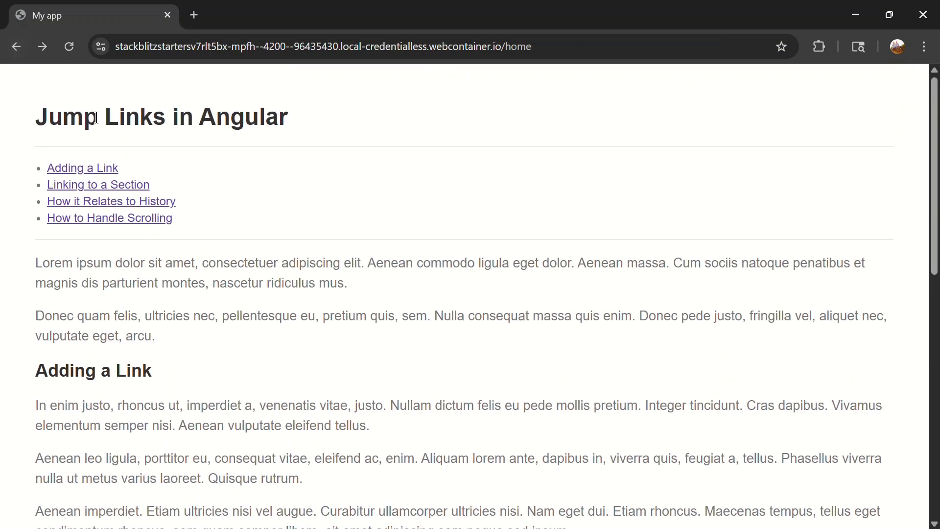
{"action": "left_click", "coordinate": [109, 218]}
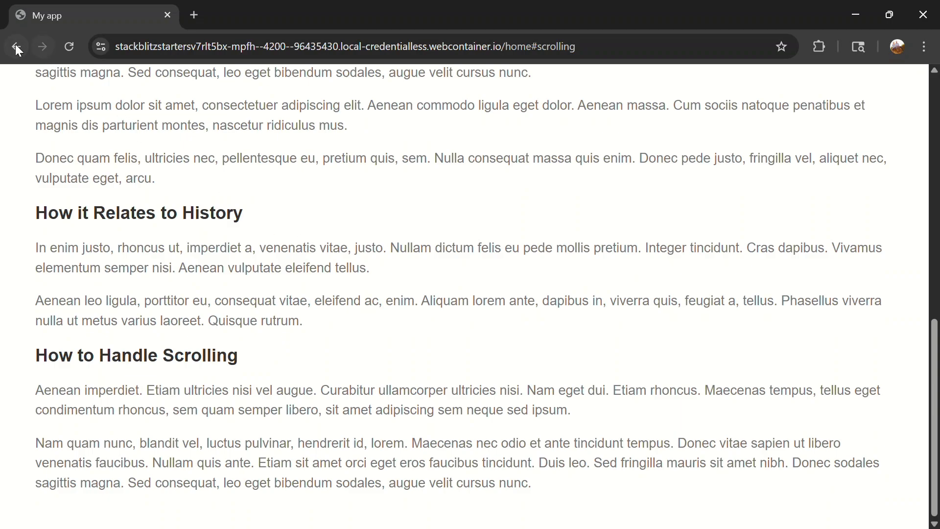
{"action": "left_click", "coordinate": [17, 47]}
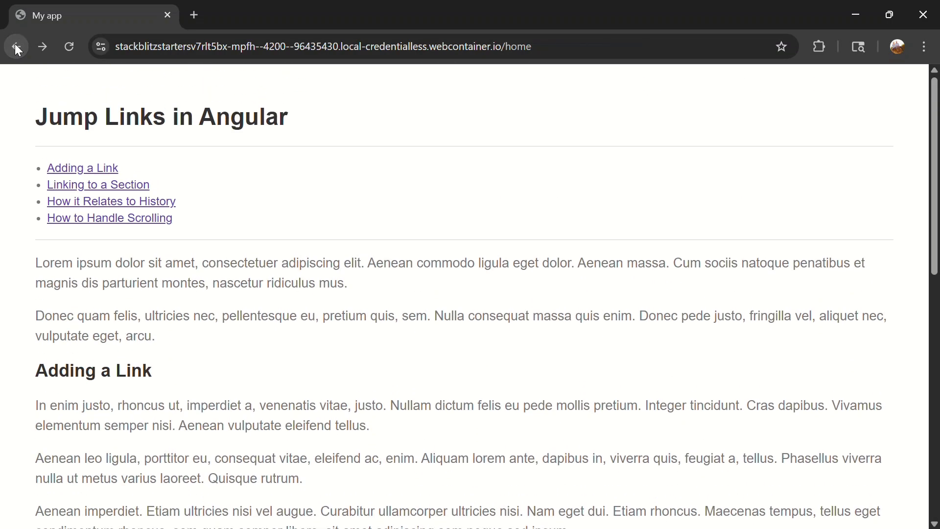